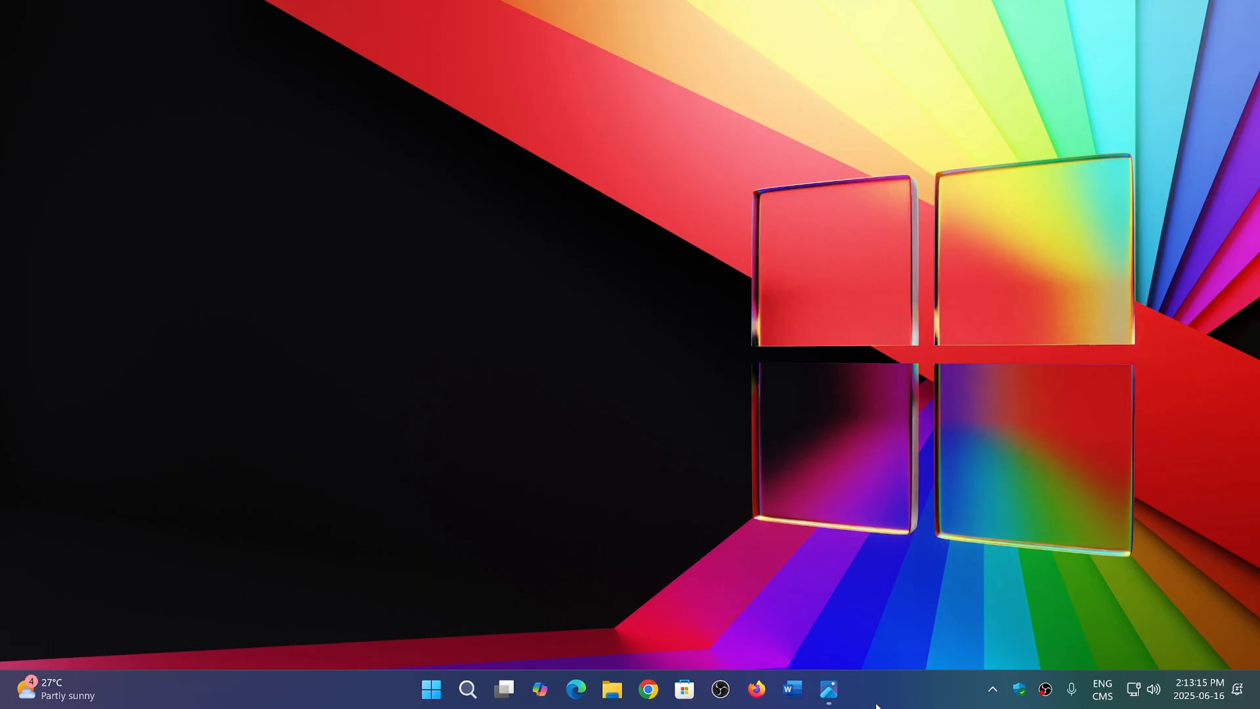
mouse_move(848, 576)
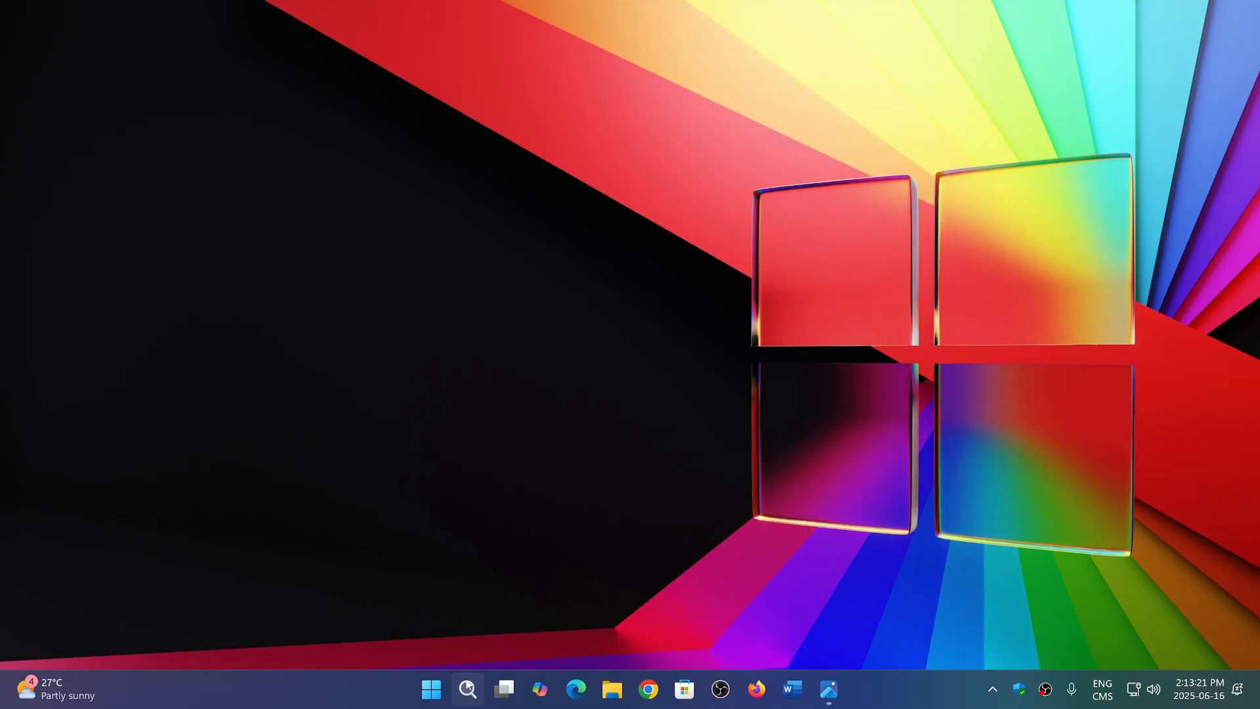
mouse_move(467, 689)
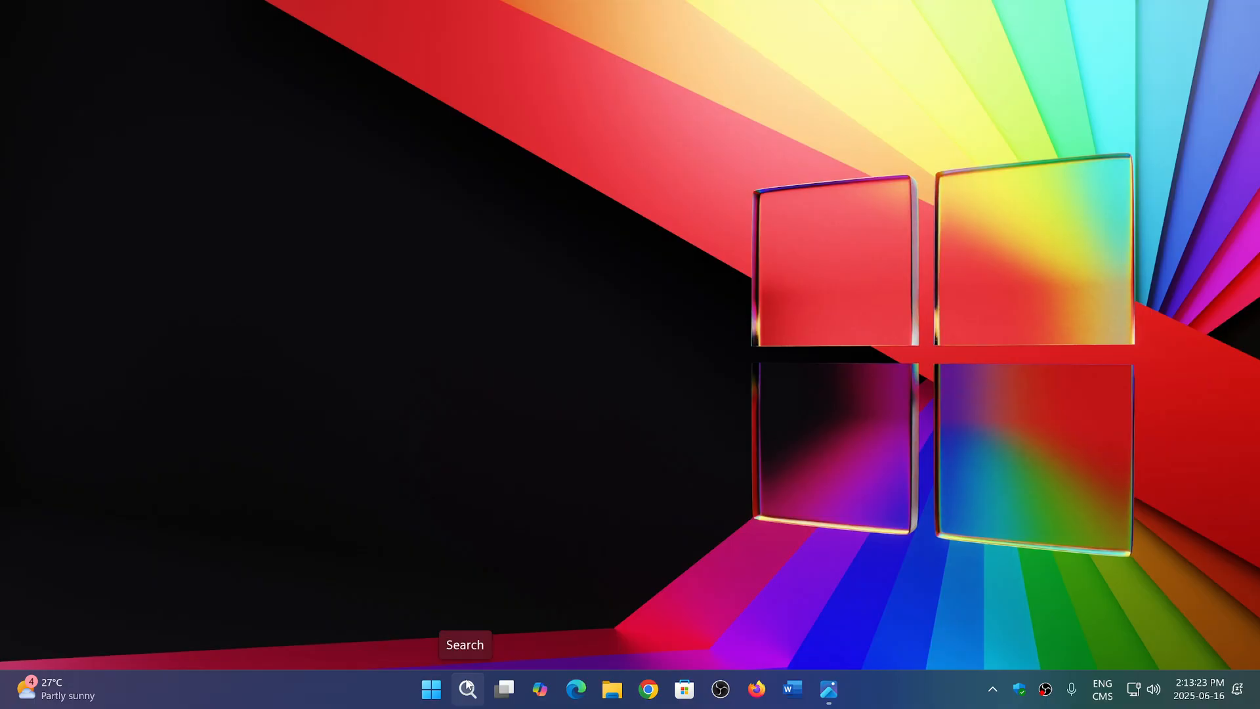
Search Windows for 'back' so Windows Backup appears as the best match
text(back)
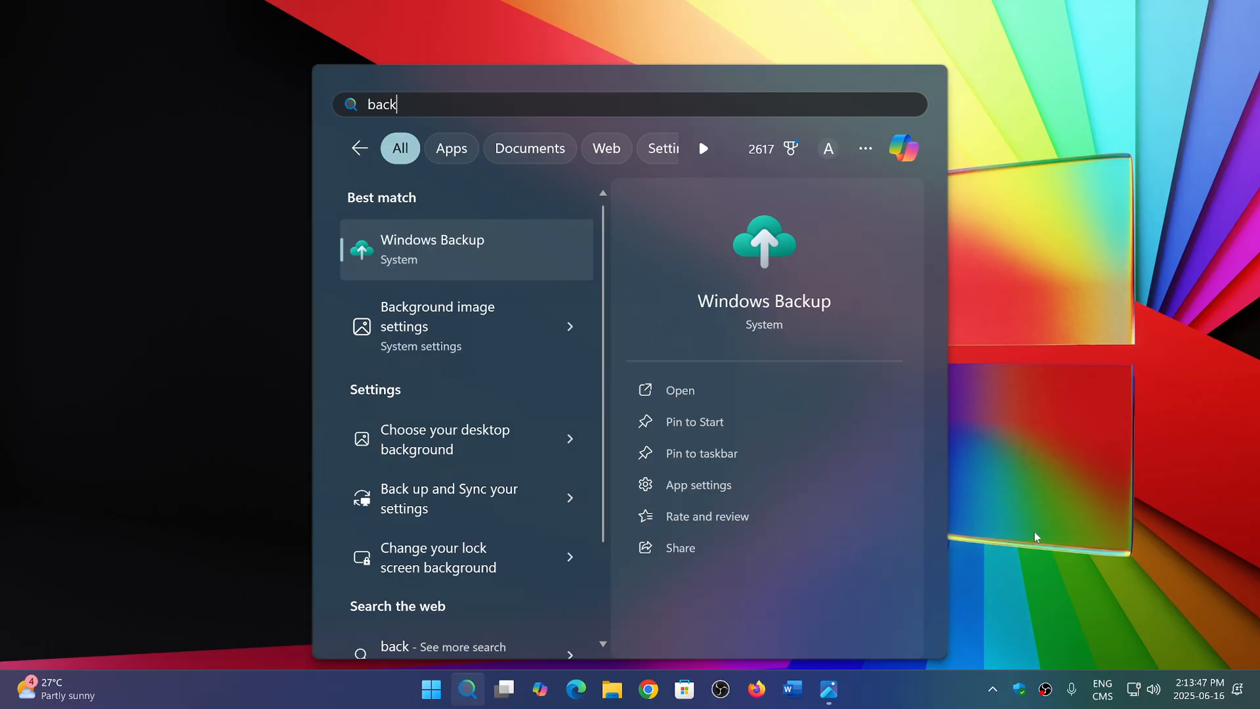
mouse_move(1142, 551)
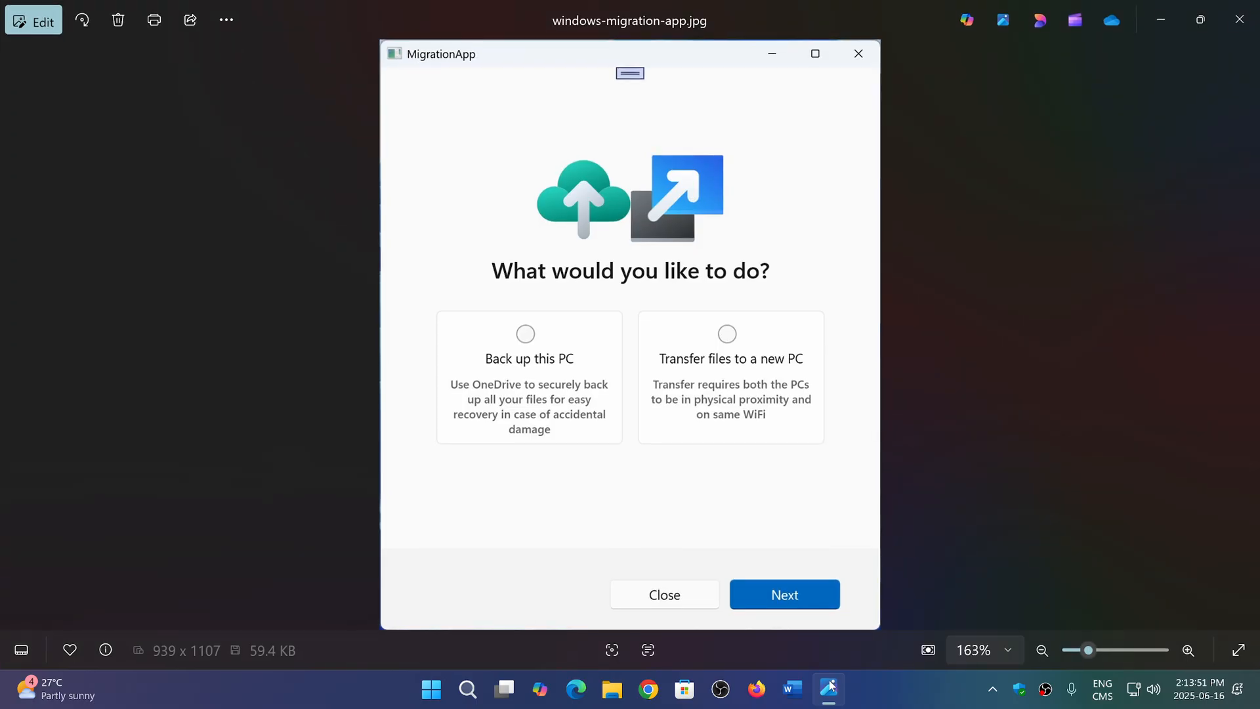
mouse_move(663, 298)
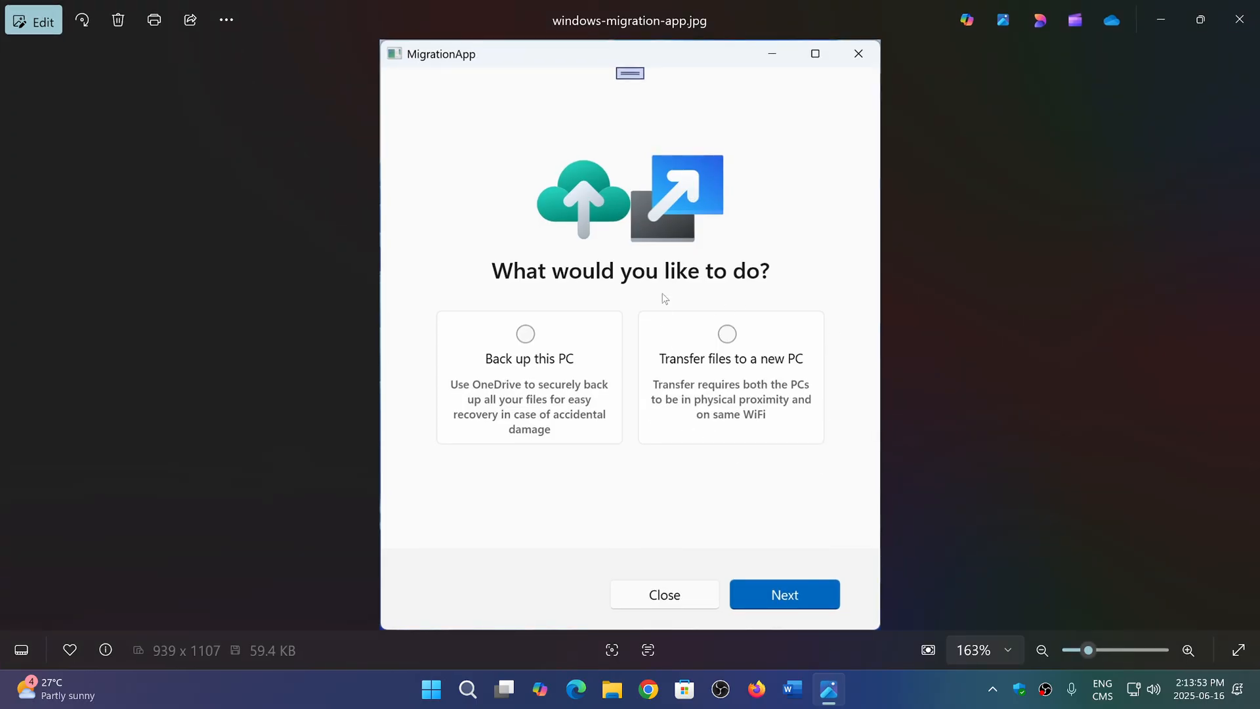
mouse_move(788, 417)
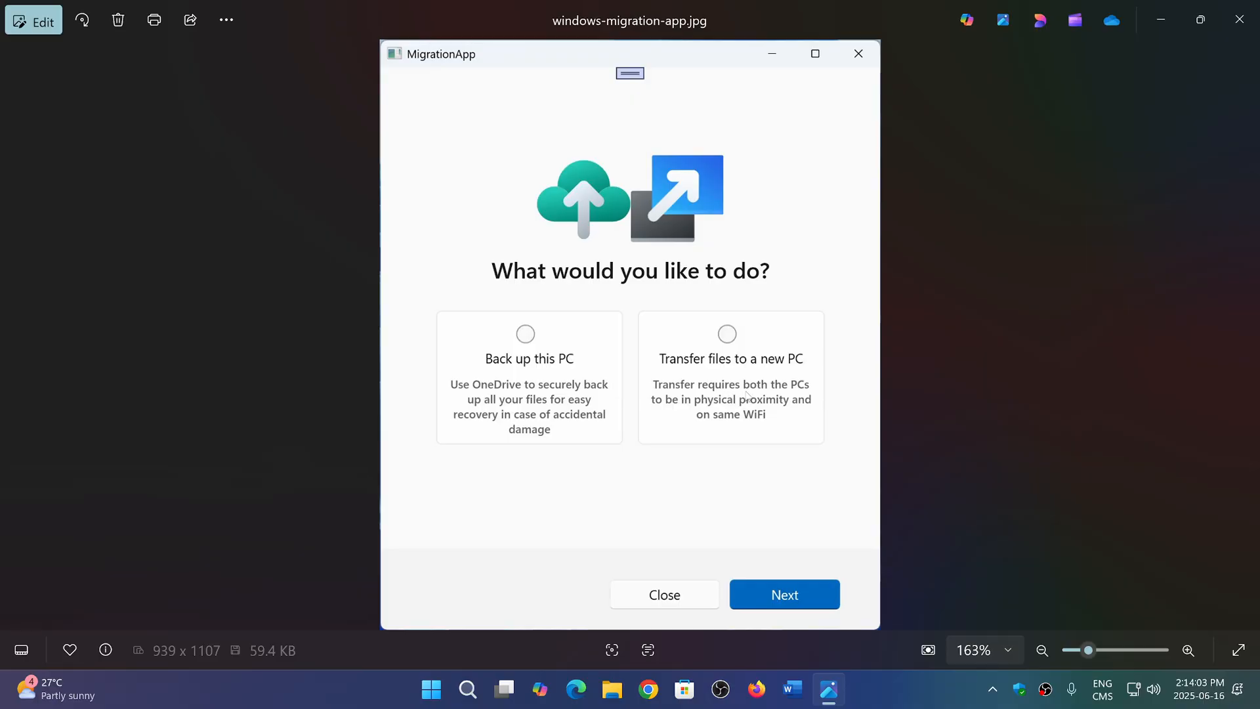
mouse_move(670, 409)
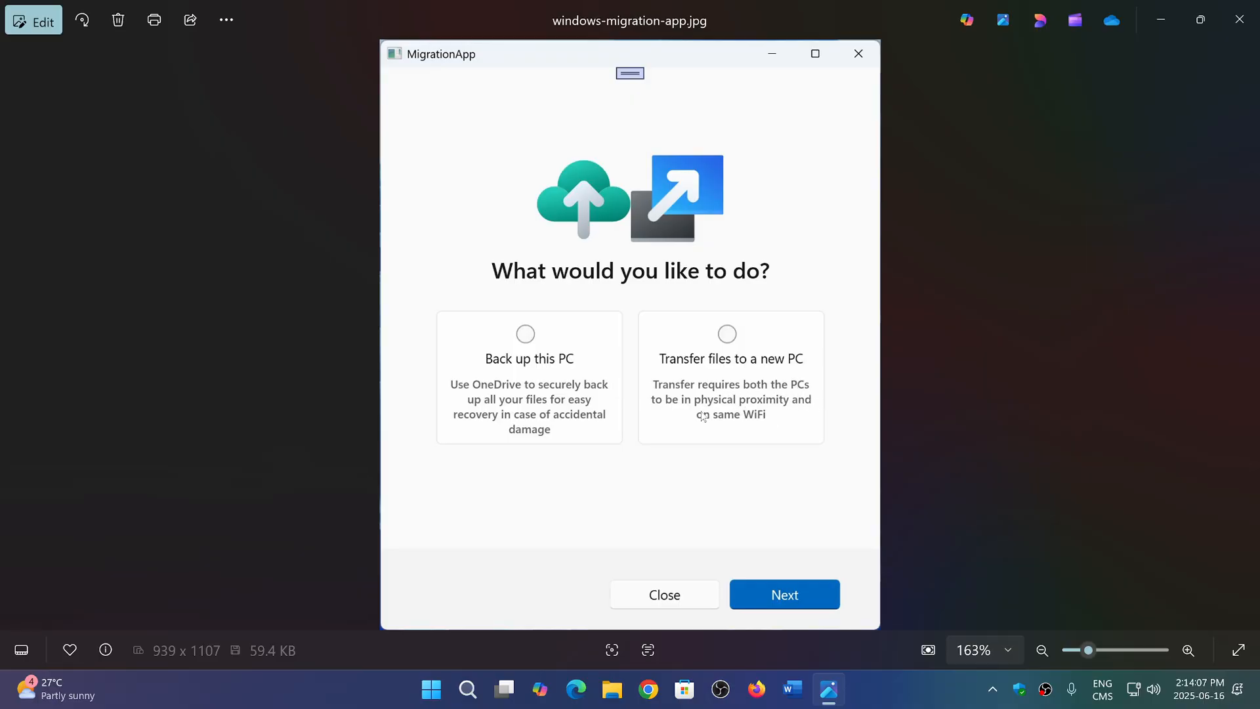
mouse_move(810, 484)
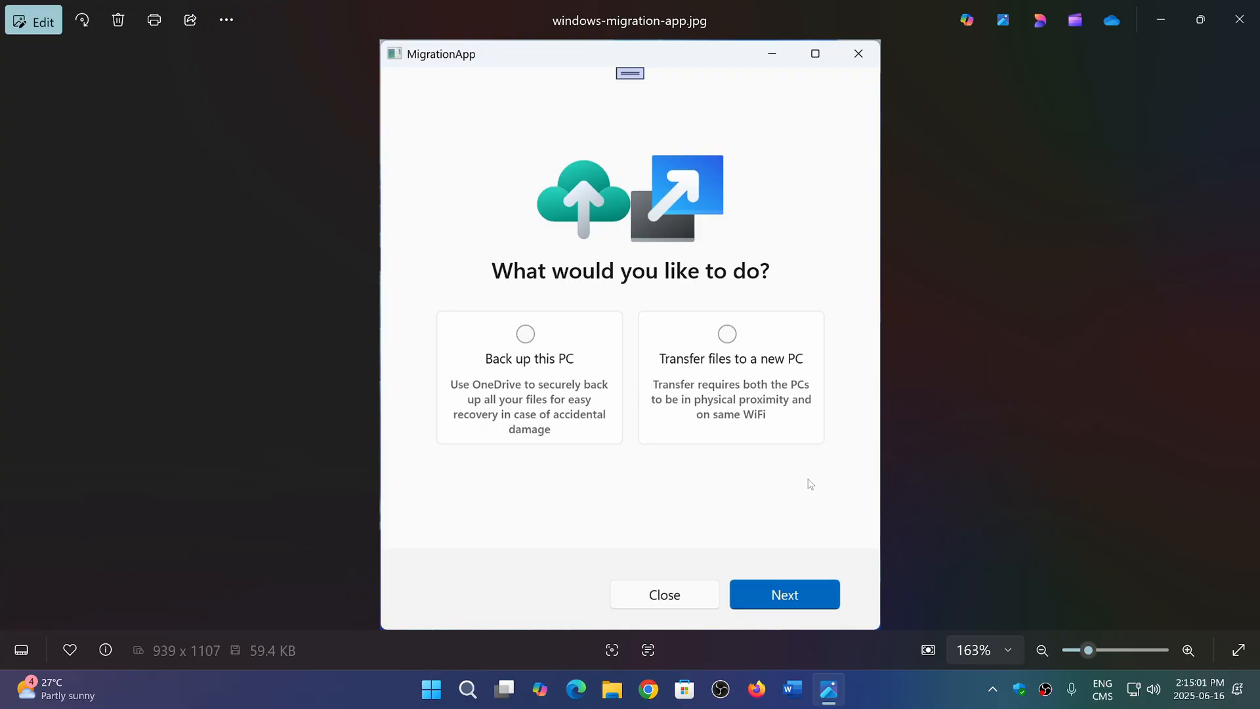
mouse_move(1036, 330)
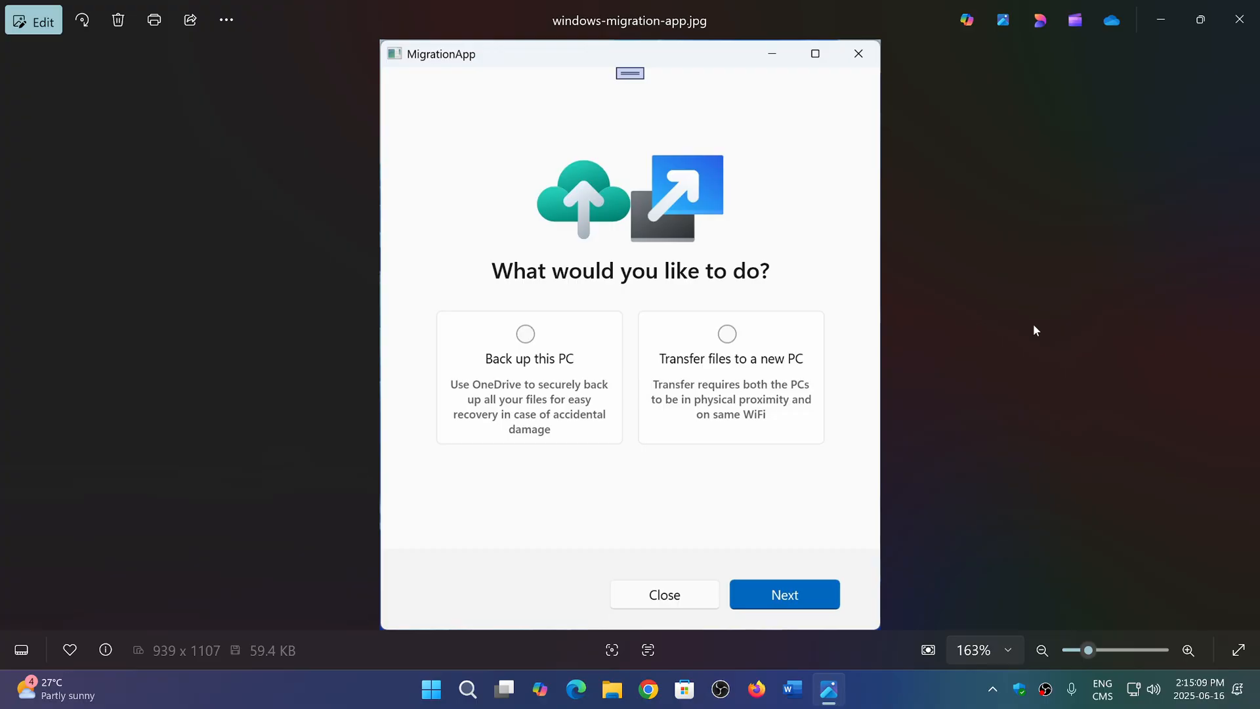
mouse_move(1245, 20)
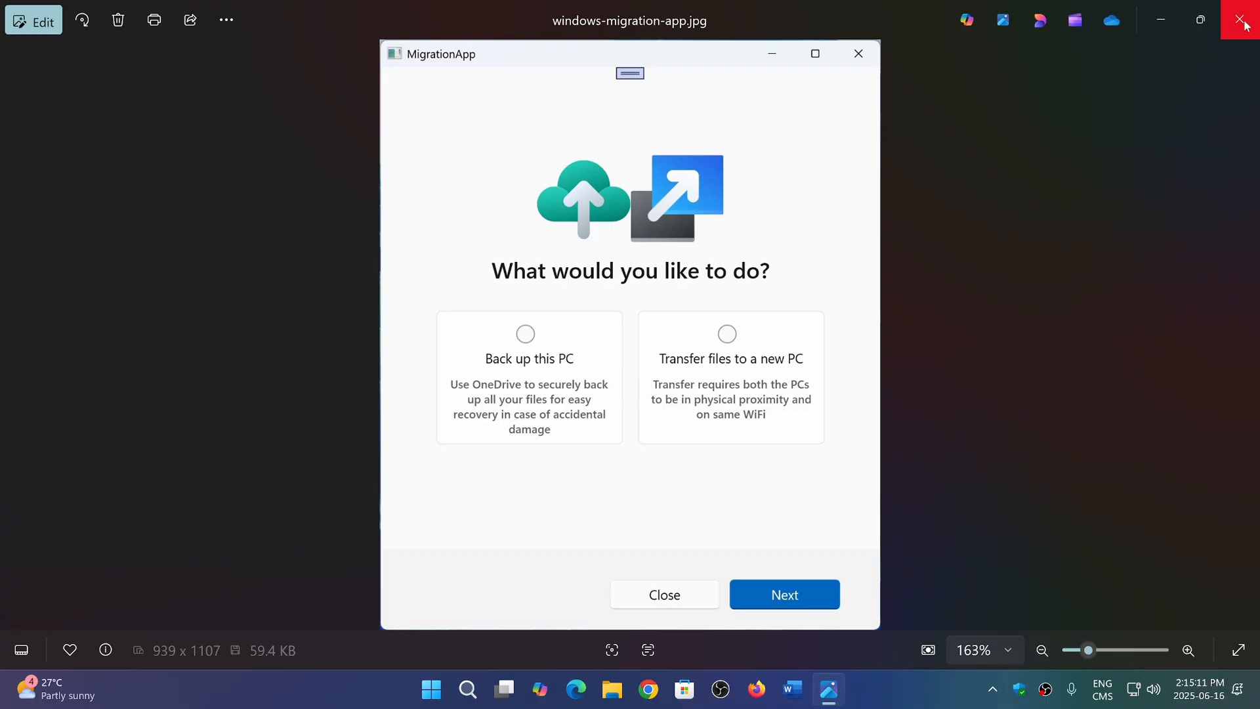
Close the Photos viewer showing the MigrationApp screenshot, returning to the desktop
click(1245, 21)
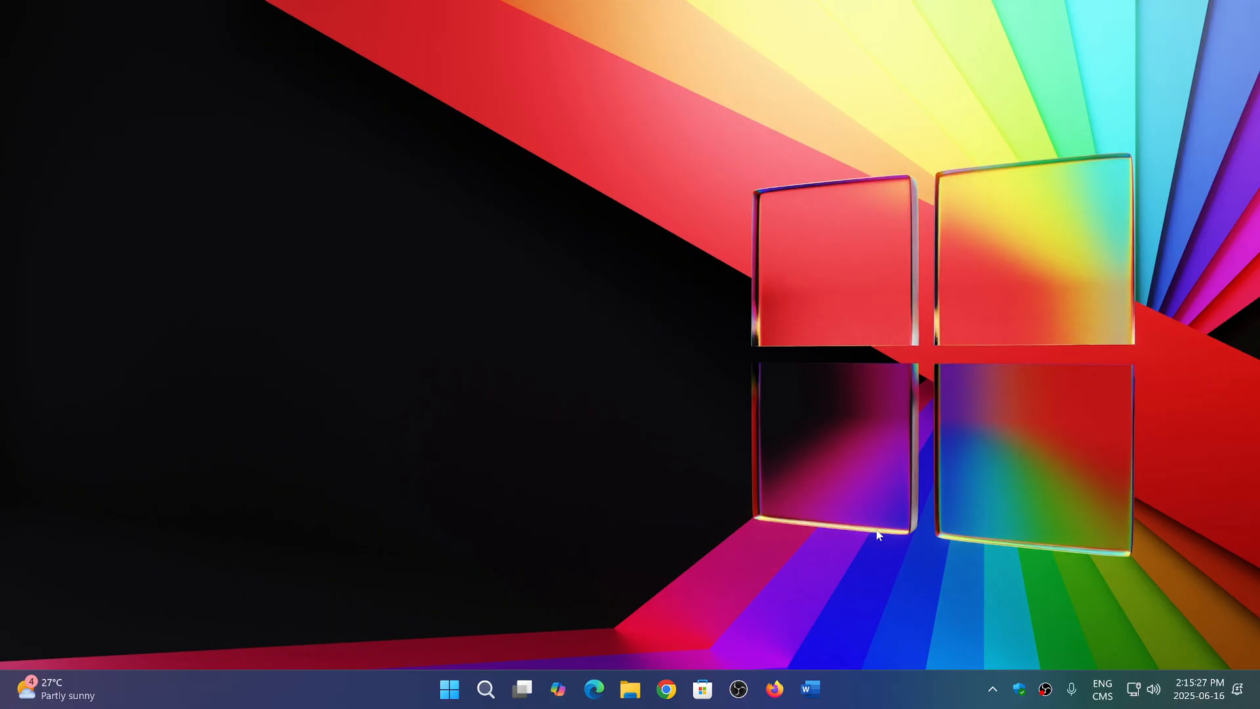
mouse_move(892, 706)
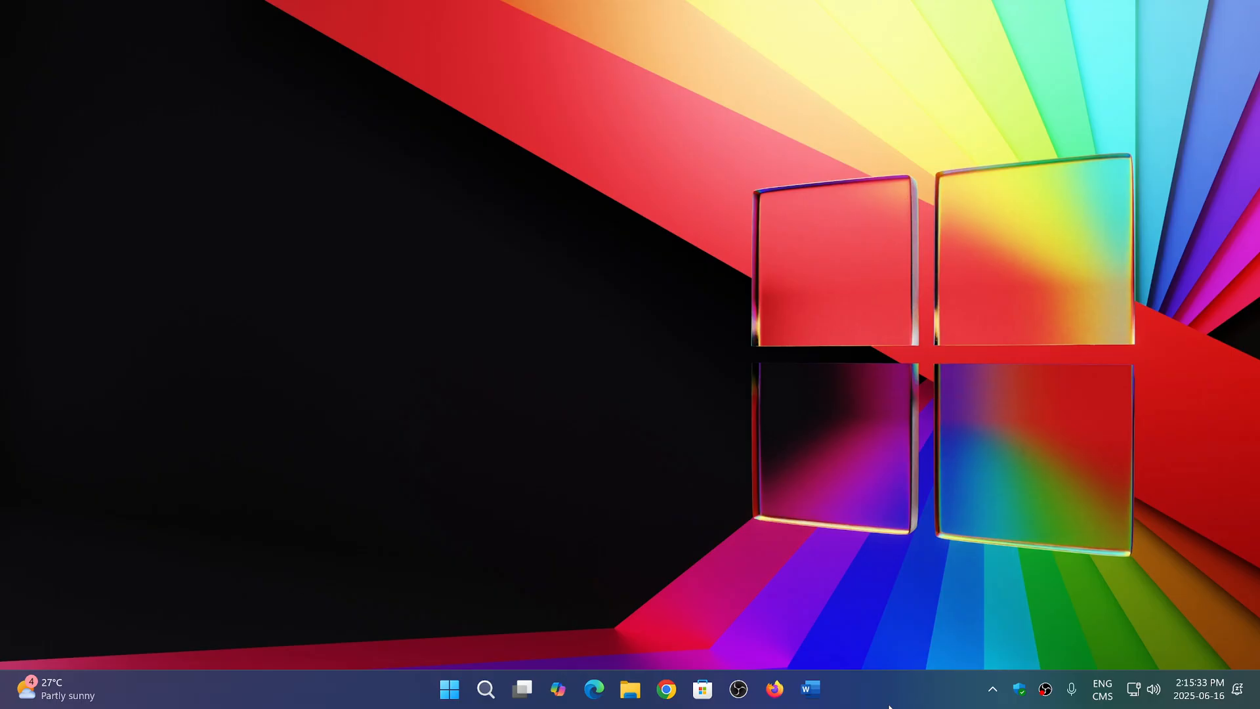